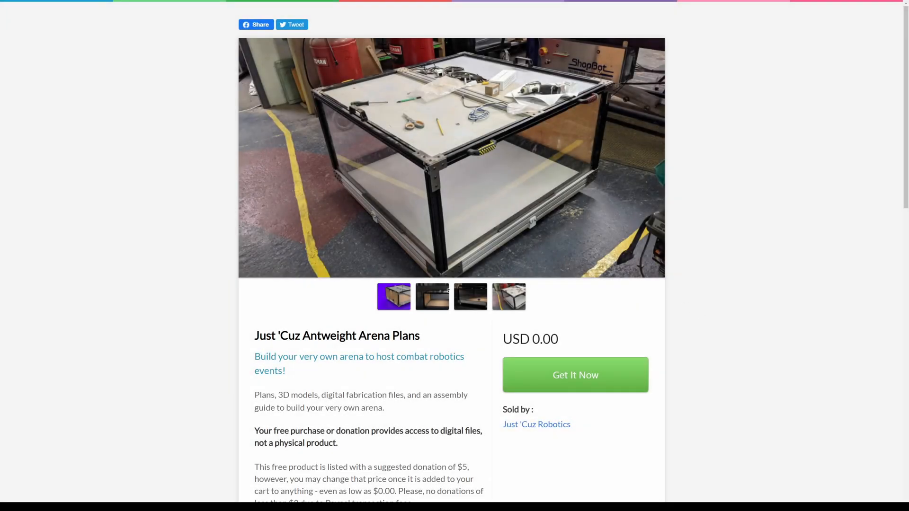
Step: Browse the Antweight Arena Plans product page, comparing the rendered image and workshop photo
{"action": "left_click", "coordinate": [470, 296]}
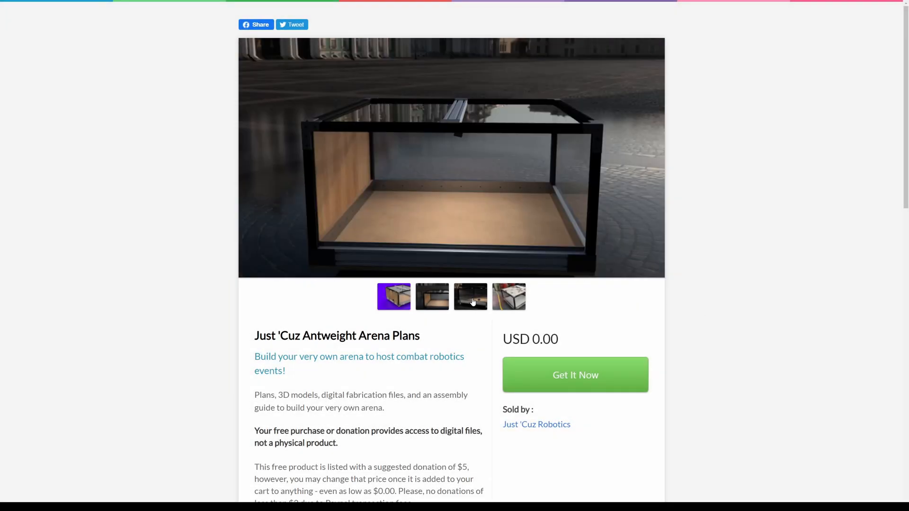
{"action": "left_click", "coordinate": [509, 296]}
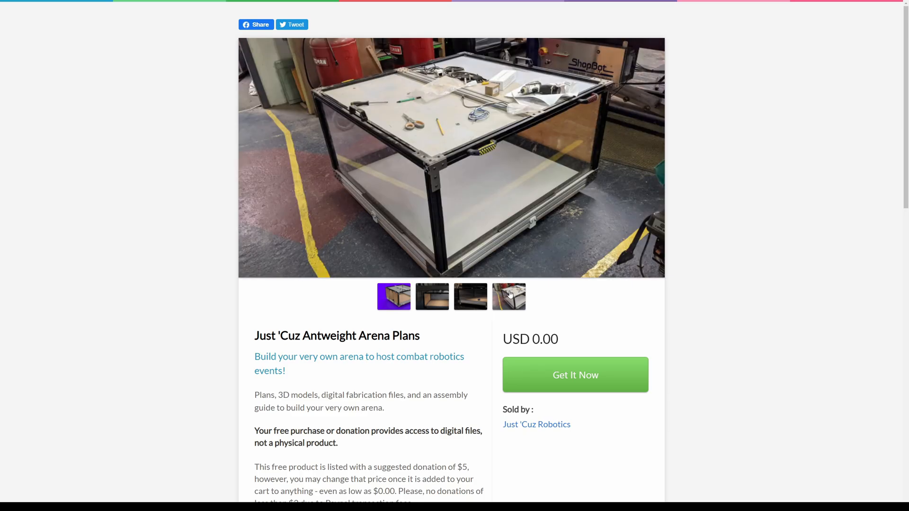
{"action": "scroll", "scroll_direction": "down", "scroll_amount": 3}
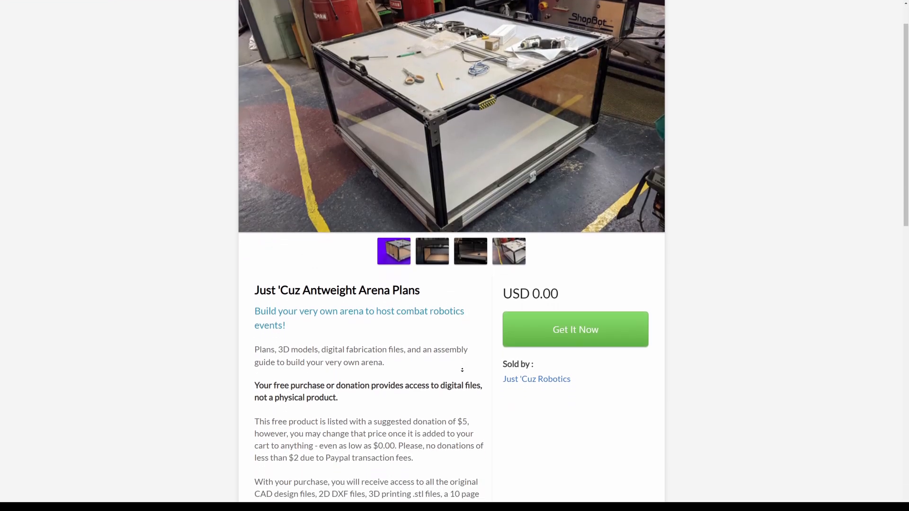
{"action": "scroll", "scroll_direction": "down", "scroll_amount": 3}
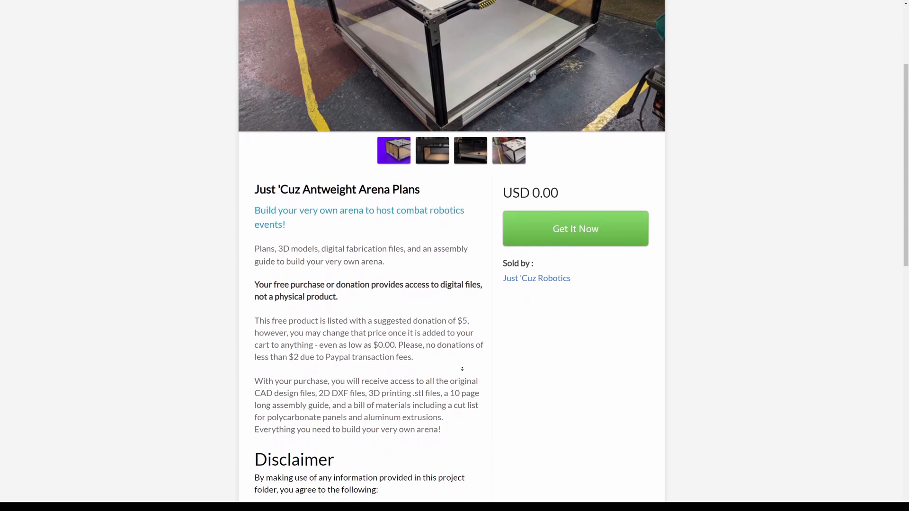
{"action": "scroll", "scroll_direction": "down", "scroll_amount": 3}
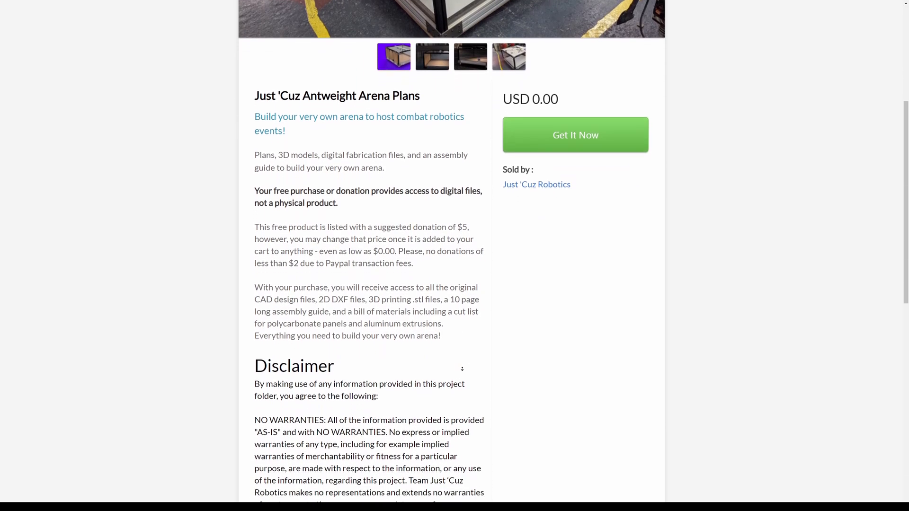
{"action": "scroll", "scroll_direction": "down", "scroll_amount": 3}
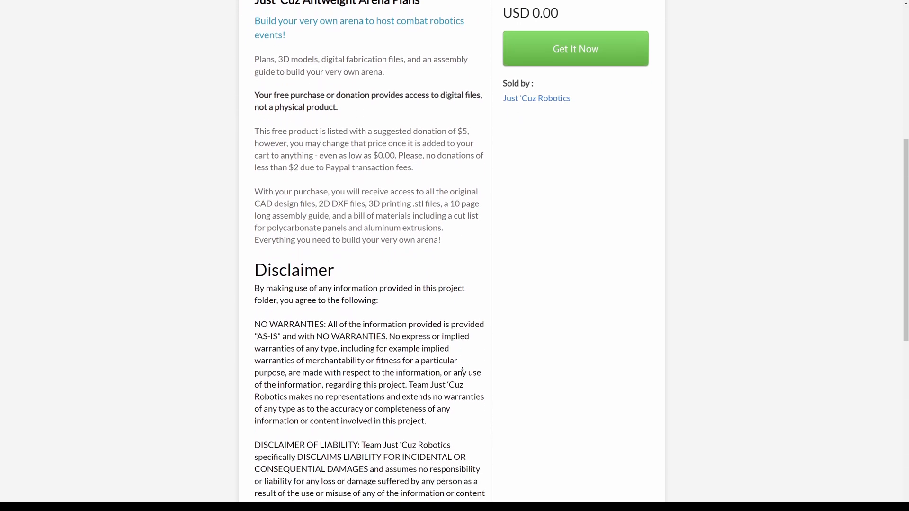
{"action": "scroll", "scroll_direction": "down", "scroll_amount": 3}
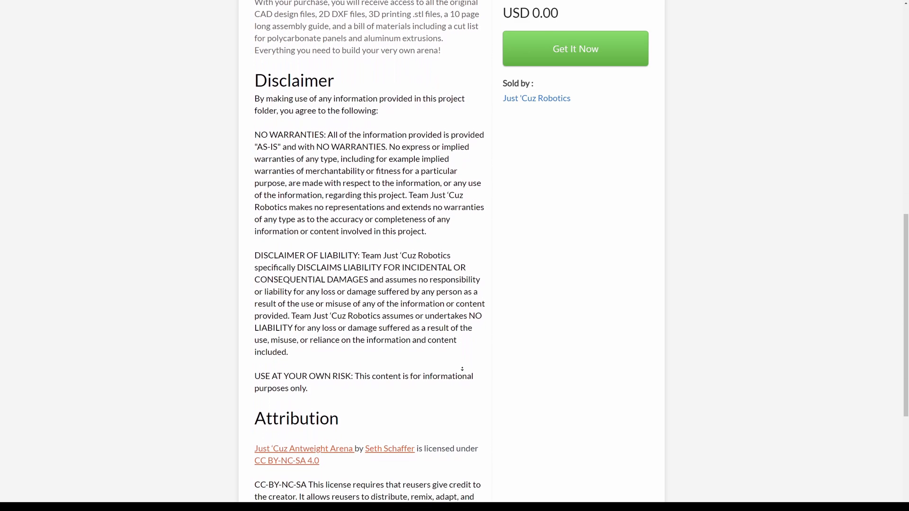
{"action": "scroll", "scroll_direction": "down", "scroll_amount": 3}
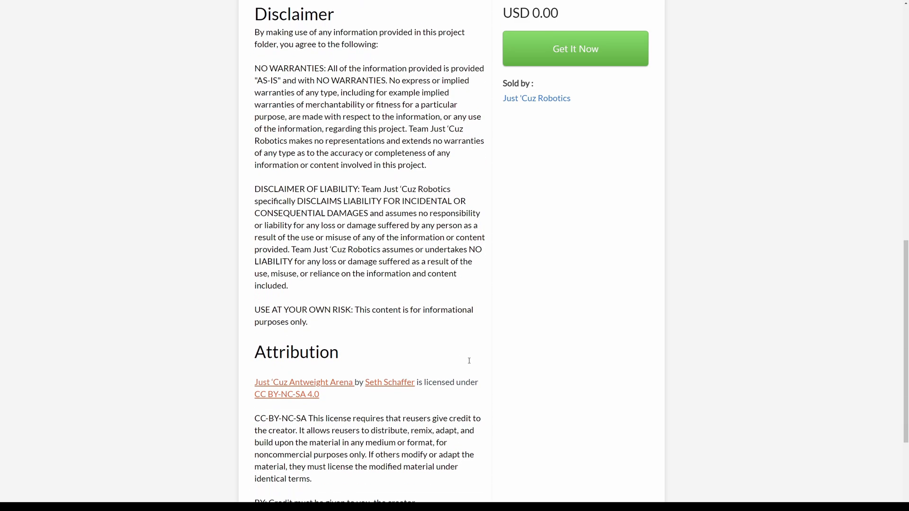
{"action": "scroll", "scroll_direction": "down", "scroll_amount": 3}
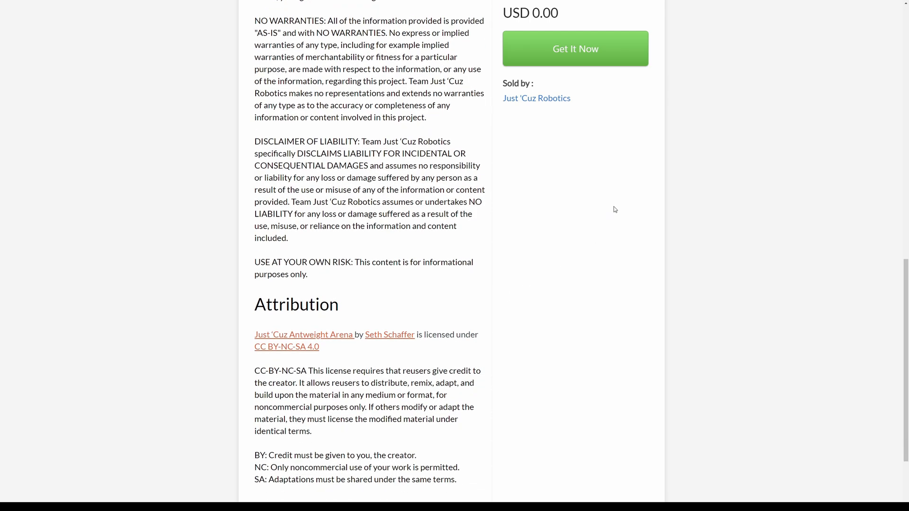
Step: Add the arena plans to the cart with a custom price, trying 10.00 then 2000.00 USD
{"action": "left_click", "coordinate": [574, 48]}
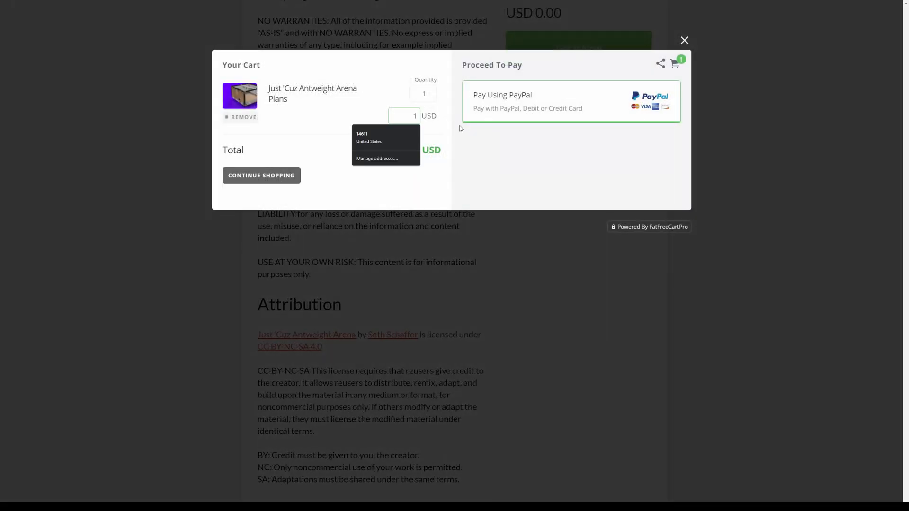
{"action": "type", "text": "10.00"}
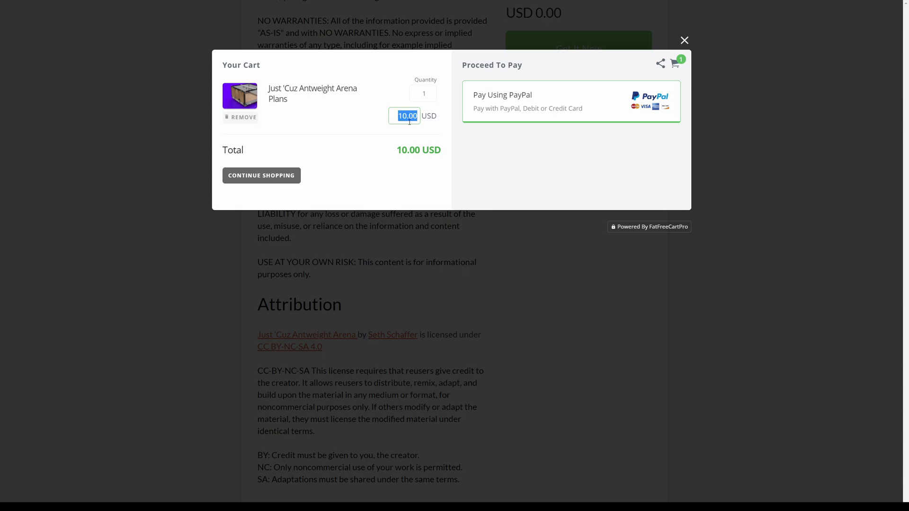
{"action": "type", "text": "2000.00"}
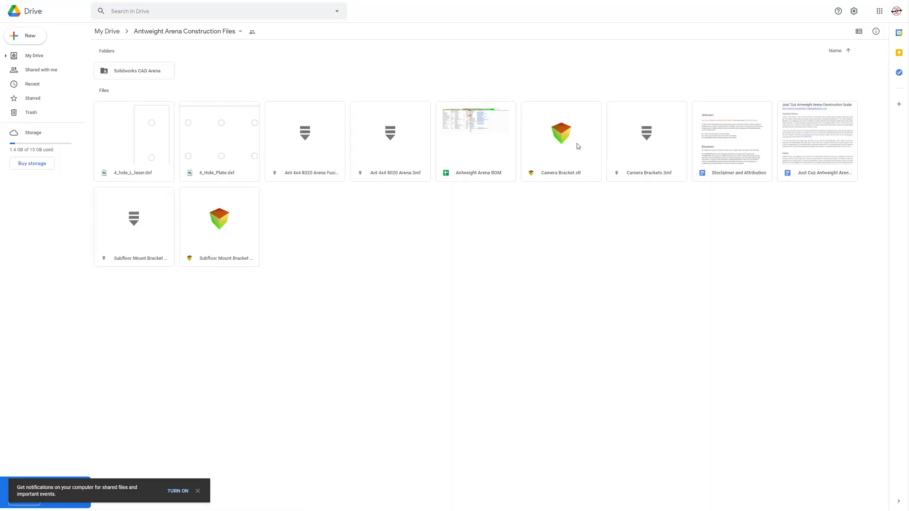
{"action": "double_click", "coordinate": [476, 122]}
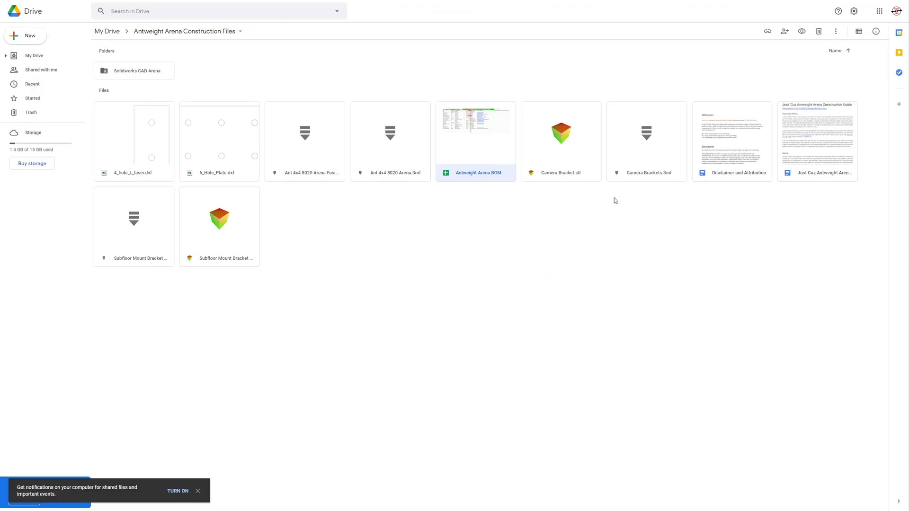
{"action": "mouse_move", "coordinate": [418, 151]}
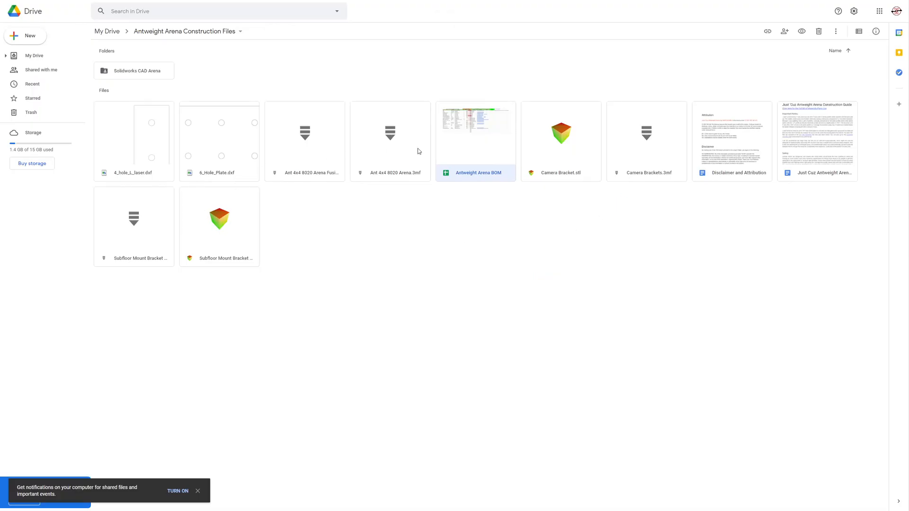
Step: Open the Antweight Arena Construction Guide and jump to its Build Process section on cutting and kick plates
{"action": "double_click", "coordinate": [816, 141]}
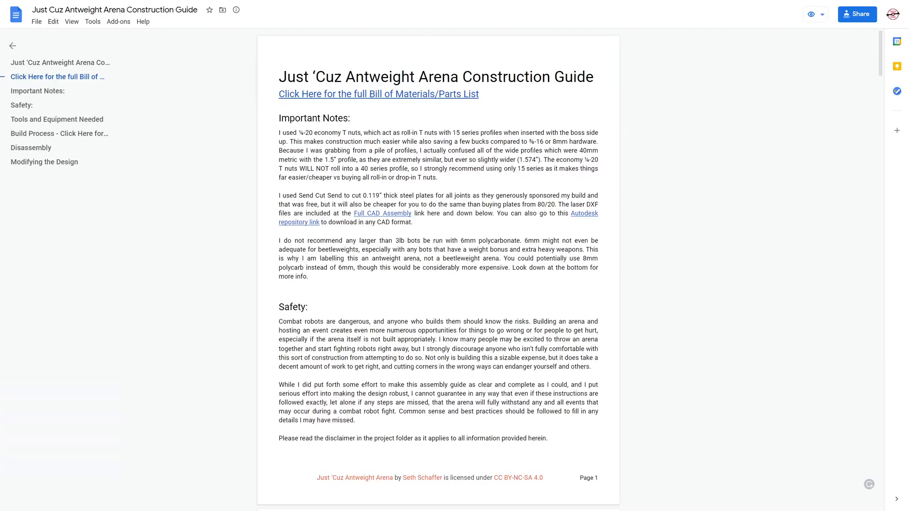
{"action": "left_click", "coordinate": [279, 286]}
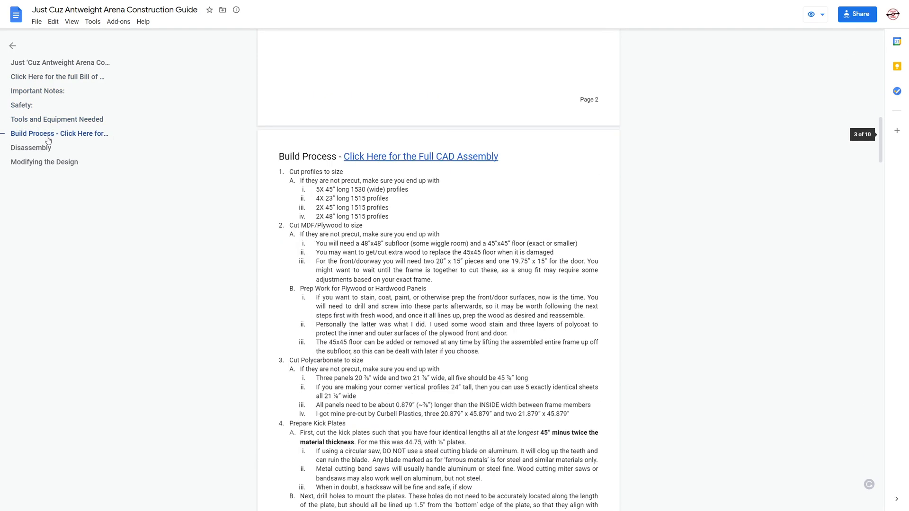
{"action": "scroll", "scroll_direction": "down", "scroll_amount": 3}
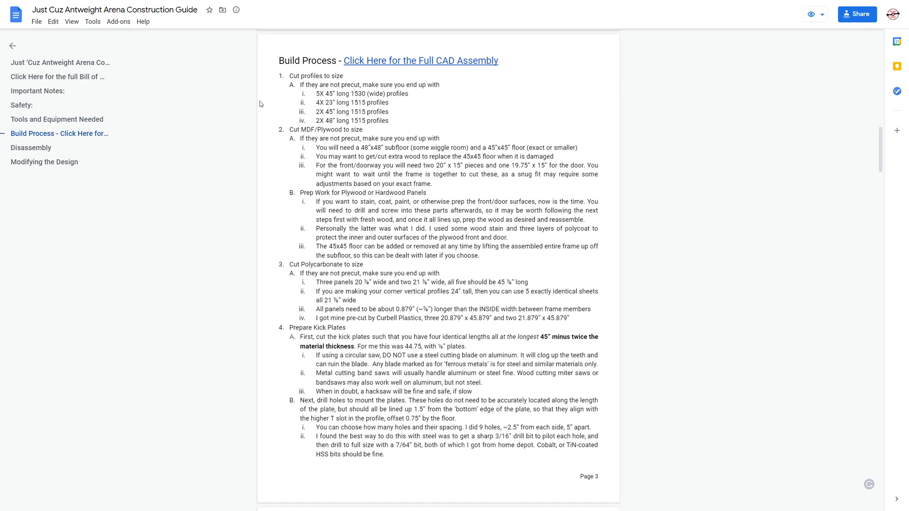
{"action": "mouse_move", "coordinate": [421, 60]}
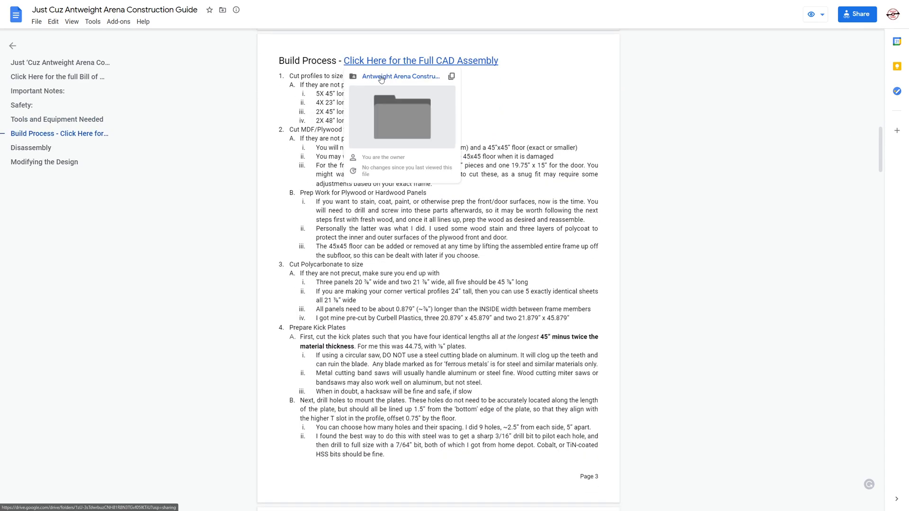
{"action": "left_click", "coordinate": [401, 76]}
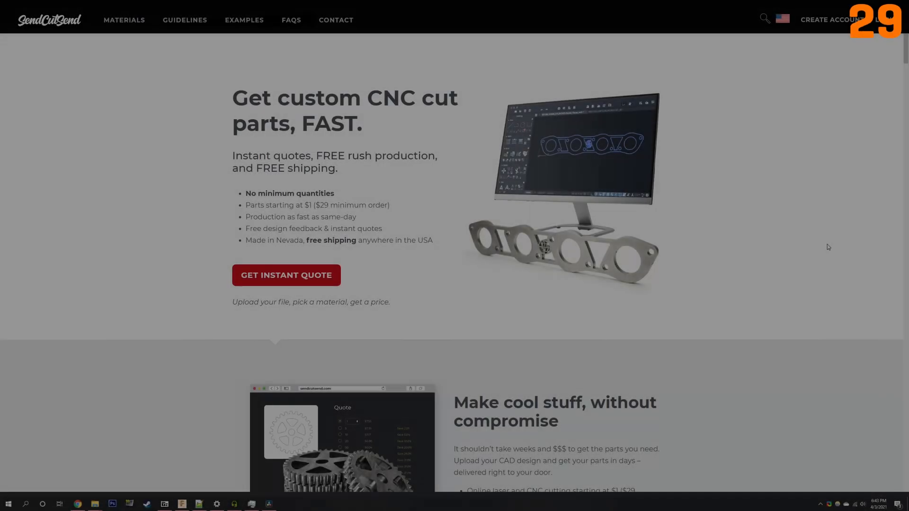
Step: Browse the Division Armor and More folder, then the Robot Weapons folder with the blade drawings
{"action": "scroll", "scroll_direction": "down", "scroll_amount": 3}
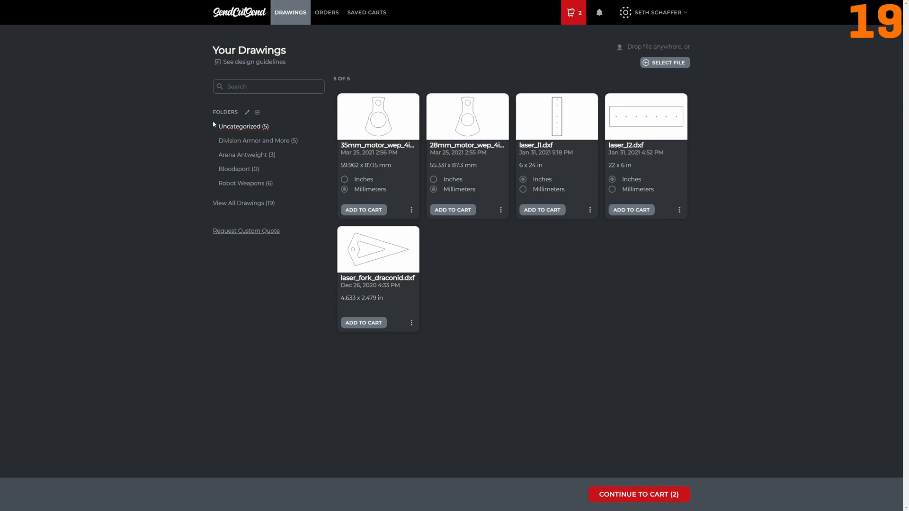
{"action": "left_click", "coordinate": [257, 140]}
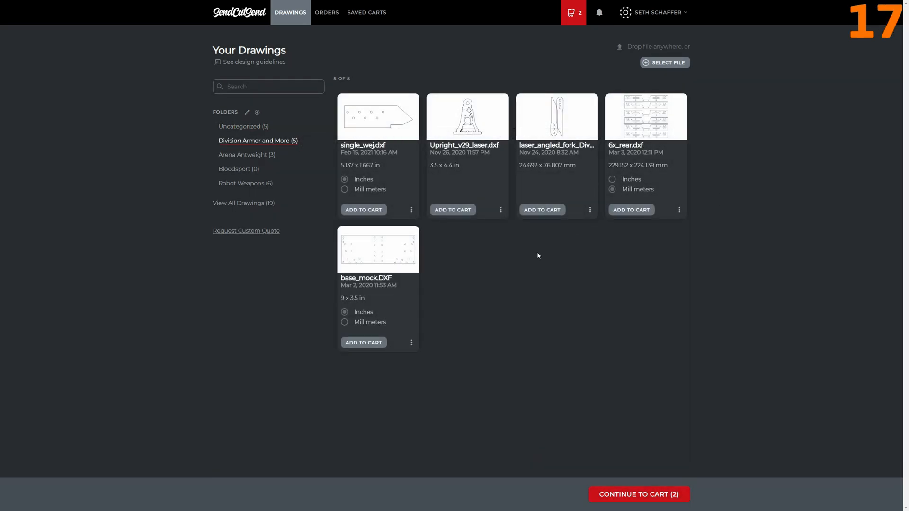
{"action": "left_click", "coordinate": [245, 183]}
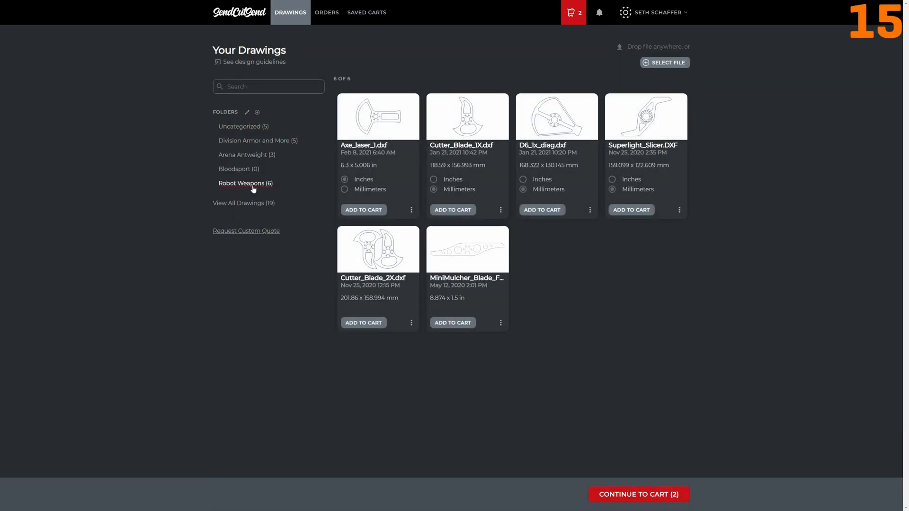
Step: Keep Cutter_Blade_1X.dxf's units unchanged and add two AR500 steel blades, cart totaling $121.28
{"action": "left_click", "coordinate": [434, 179]}
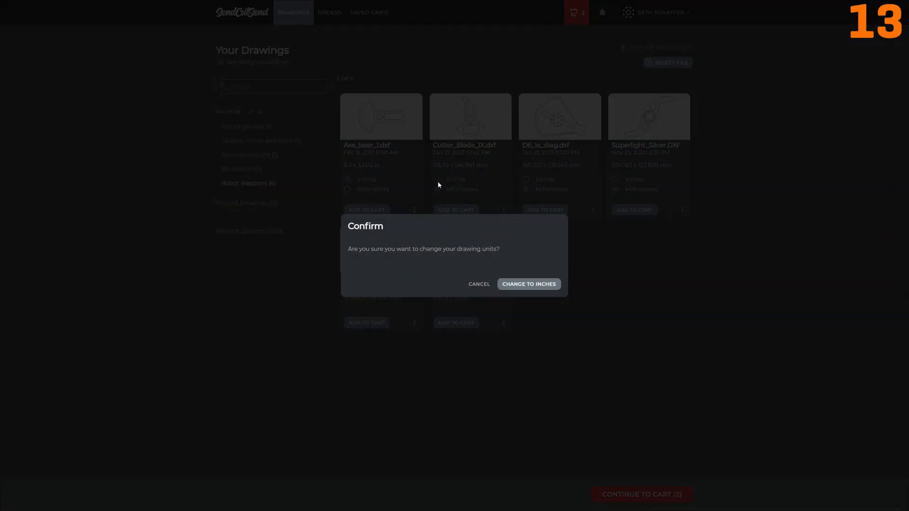
{"action": "left_click", "coordinate": [479, 284]}
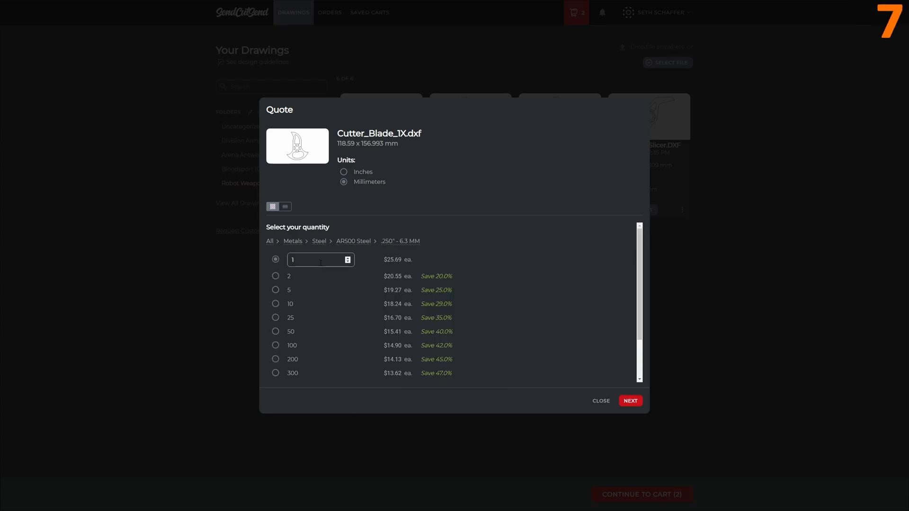
{"action": "left_click", "coordinate": [629, 400]}
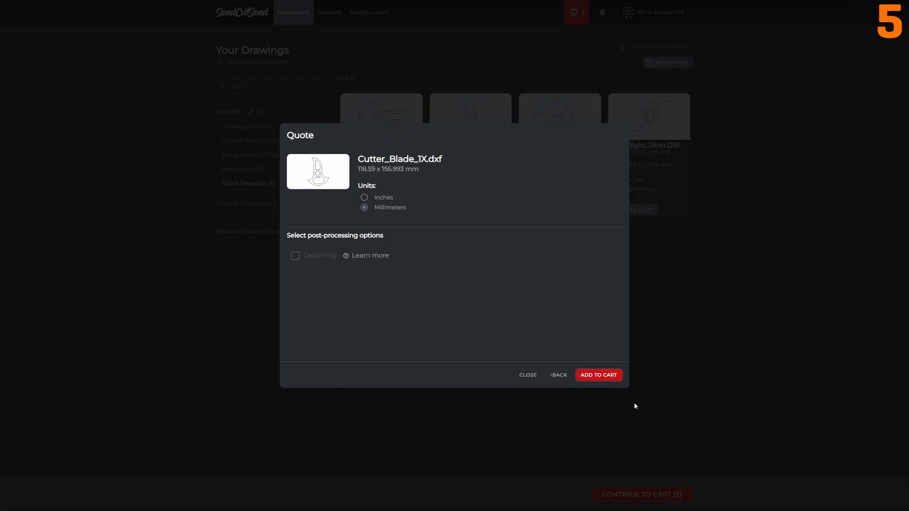
{"action": "left_click", "coordinate": [598, 375]}
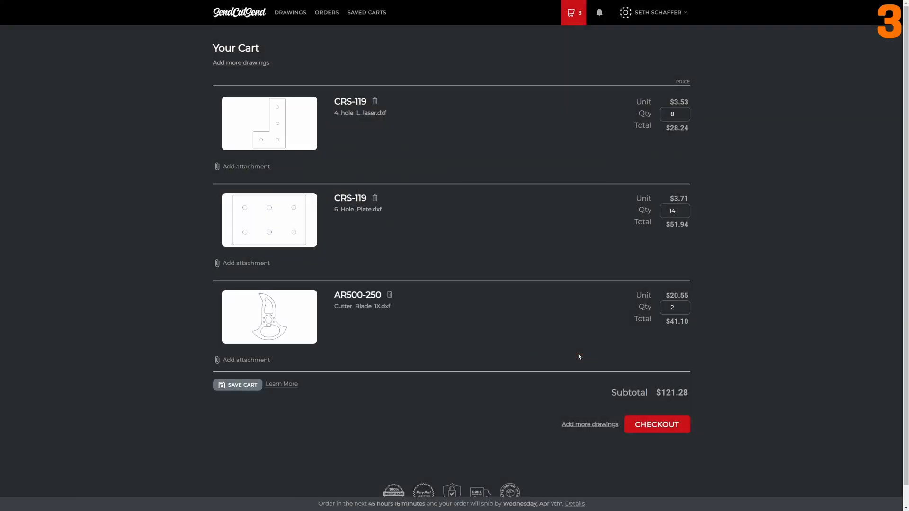